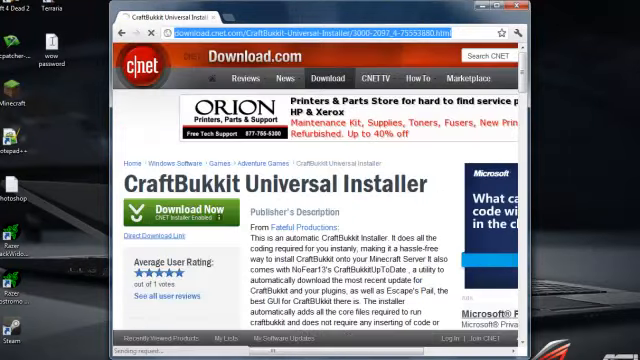
Step: Start the CraftBukkit Universal Installer download via Download Now on Download.com
{"action": "scroll", "scroll_direction": "down", "scroll_amount": 3}
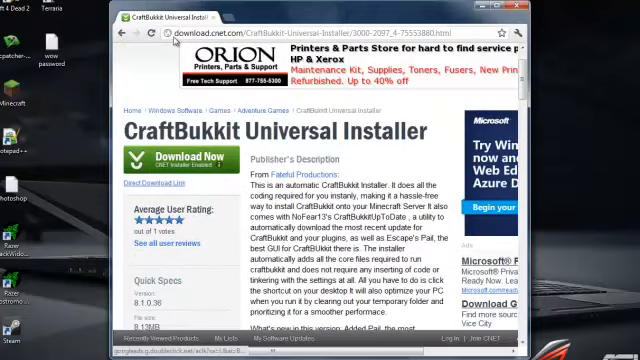
{"action": "scroll", "scroll_direction": "down", "scroll_amount": 3}
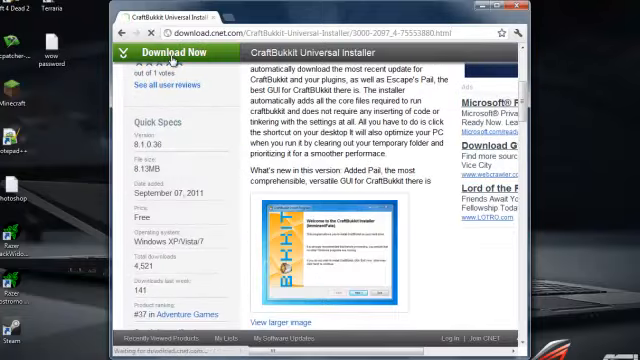
{"action": "left_click", "coordinate": [172, 52]}
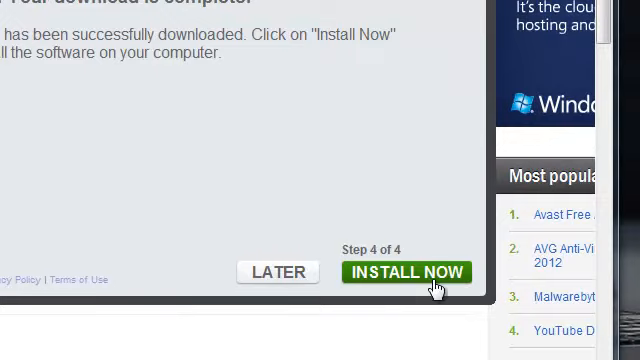
Step: Launch the installer, choose the Build for Java 1.6 and accept the license
{"action": "left_click", "coordinate": [408, 272]}
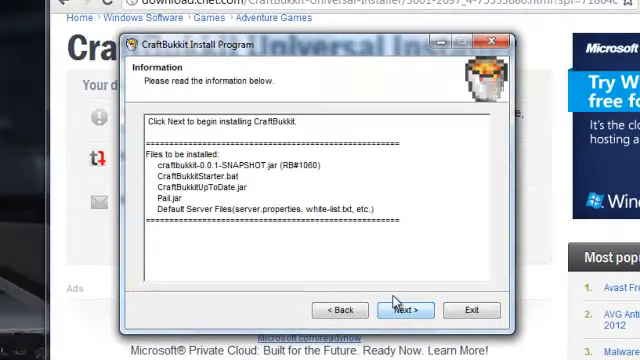
{"action": "left_click", "coordinate": [404, 310]}
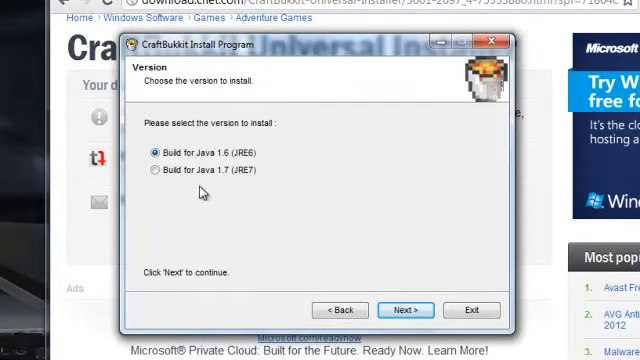
{"action": "left_click", "coordinate": [404, 308]}
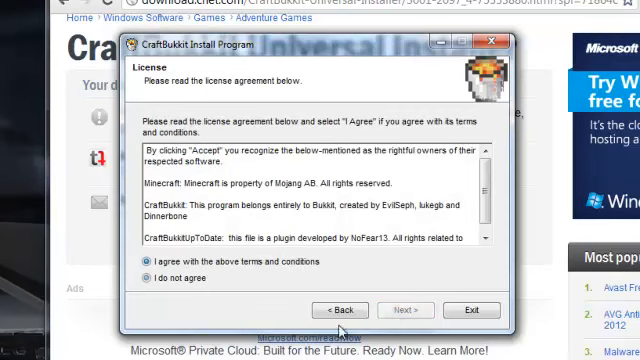
{"action": "left_click", "coordinate": [404, 308]}
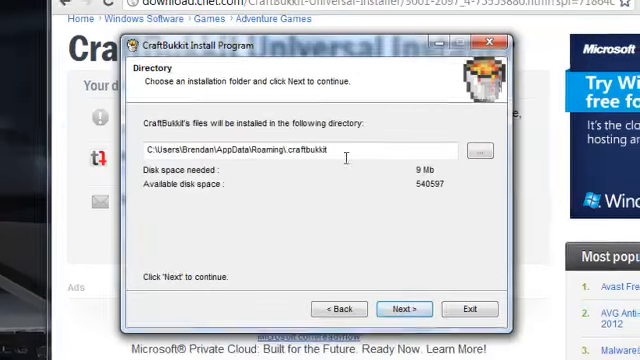
Step: Keep the proposed installation folder, confirm creating it and start installing
{"action": "left_click", "coordinate": [404, 308]}
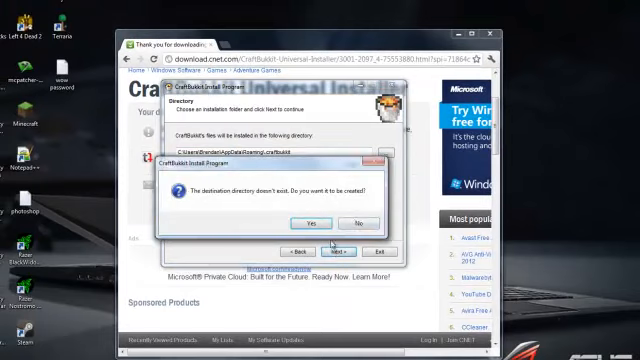
{"action": "left_click", "coordinate": [314, 222]}
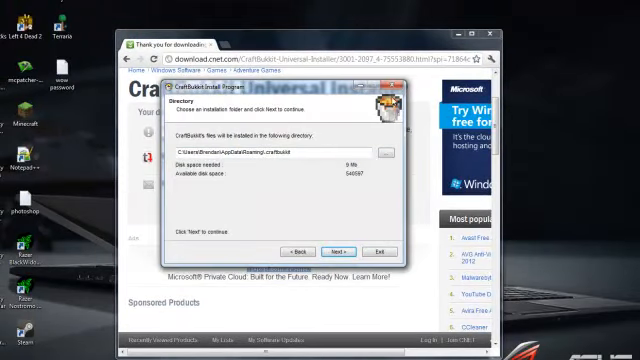
{"action": "left_click", "coordinate": [378, 252]}
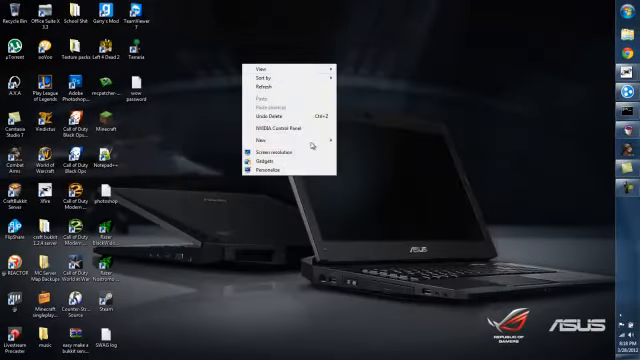
Step: Open the CraftBukkit 1.2.4 server folder from the desktop and browse its contents
{"action": "left_click", "coordinate": [308, 140]}
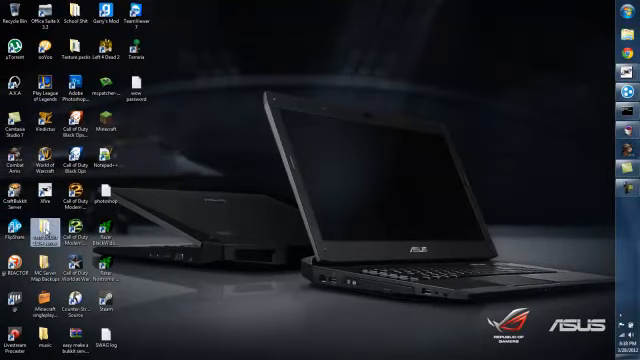
{"action": "double_click", "coordinate": [48, 228]}
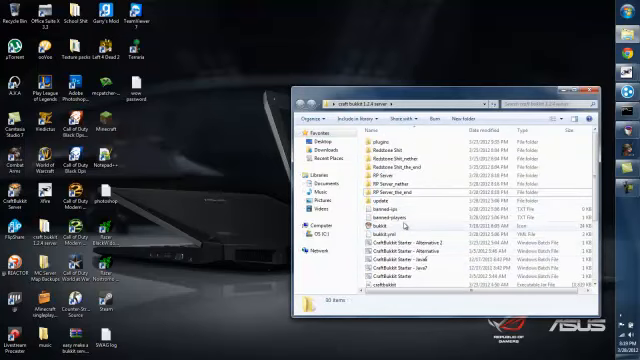
{"action": "scroll", "scroll_direction": "down", "scroll_amount": 3}
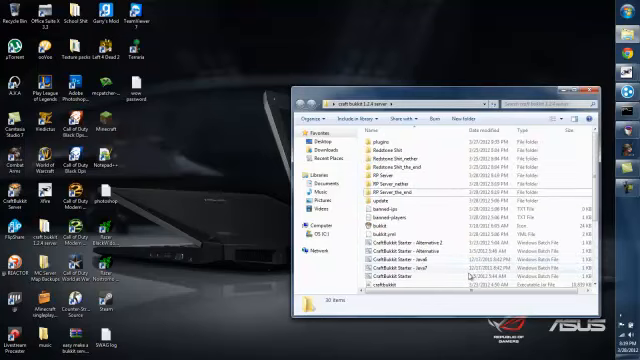
Step: Open server.properties in Notepad++ for editing
{"action": "left_click", "coordinate": [376, 132]}
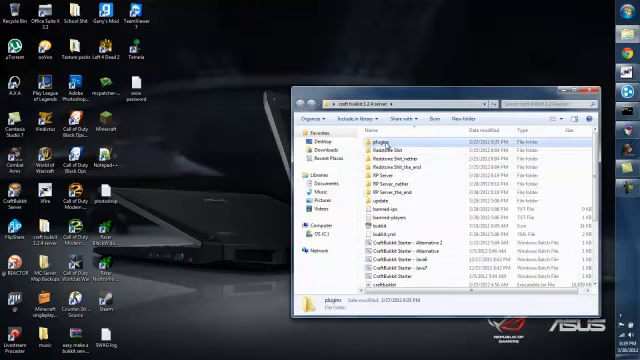
{"action": "double_click", "coordinate": [380, 138]}
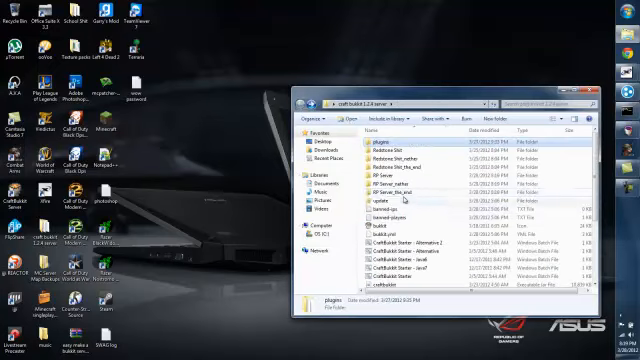
{"action": "scroll", "scroll_direction": "down", "scroll_amount": 3}
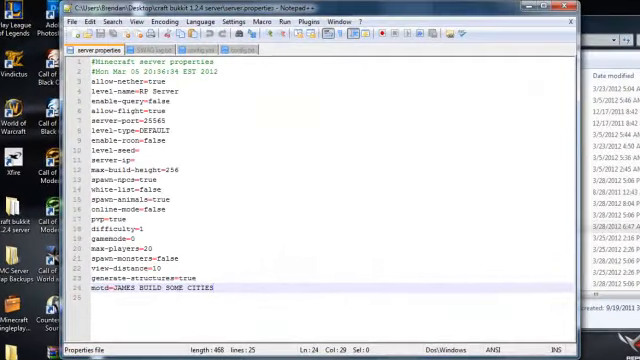
Step: Review server.properties (level-name, motd) in Notepad++ and close it
{"action": "left_click", "coordinate": [224, 46]}
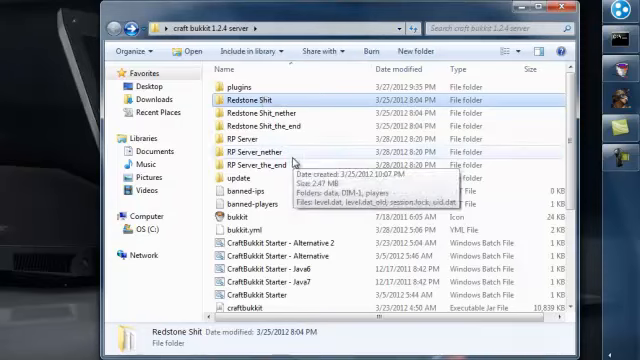
Step: Browse to OS (C:) and then show the Desktop folder contents
{"action": "left_click", "coordinate": [260, 158]}
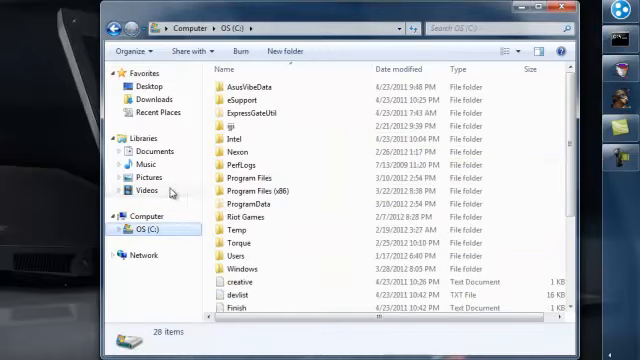
{"action": "mouse_move", "coordinate": [176, 120]}
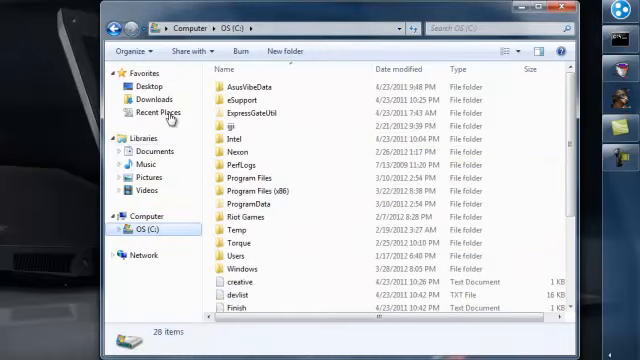
{"action": "left_click", "coordinate": [132, 90]}
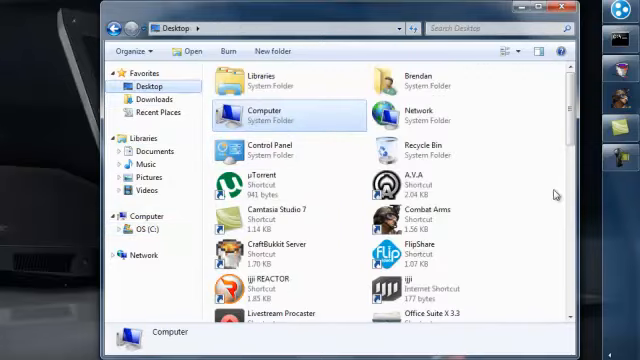
{"action": "scroll", "scroll_direction": "down", "scroll_amount": 3}
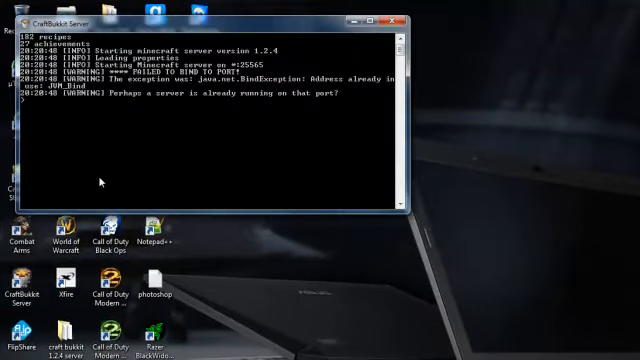
{"action": "mouse_move", "coordinate": [164, 140]}
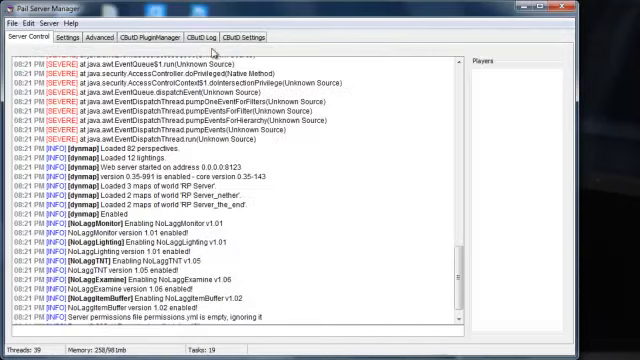
Step: Review the Advanced, CBukkit Log, PluginManager and Settings sections
{"action": "left_click", "coordinate": [96, 38]}
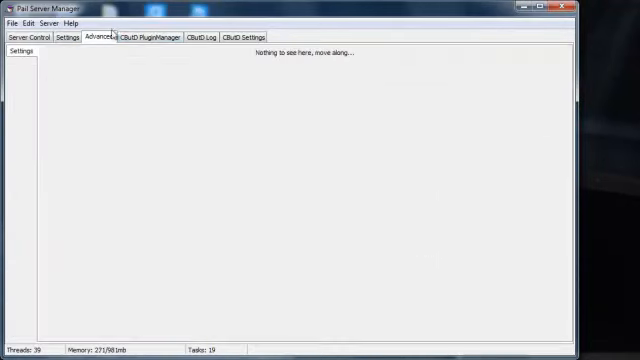
{"action": "mouse_move", "coordinate": [164, 48]}
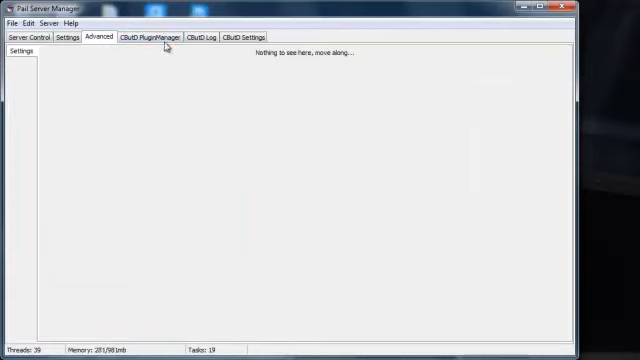
{"action": "left_click", "coordinate": [192, 36]}
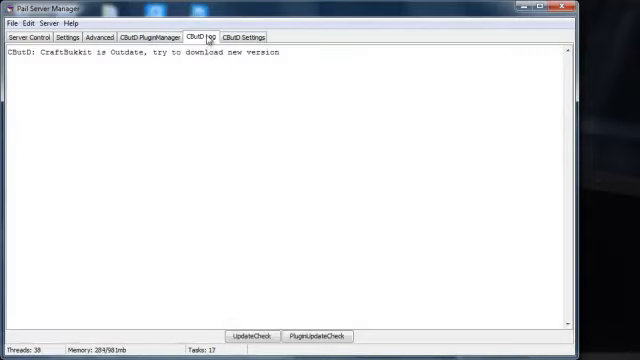
{"action": "left_click", "coordinate": [144, 36]}
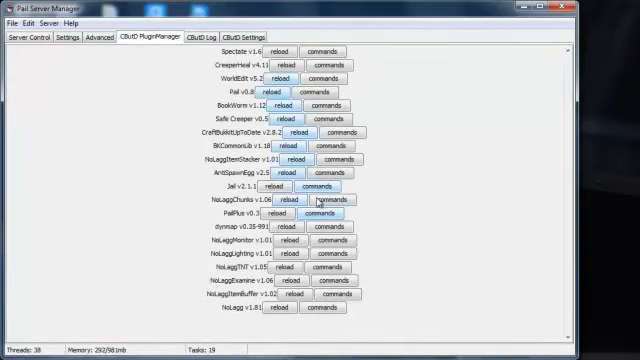
{"action": "left_click", "coordinate": [212, 36]}
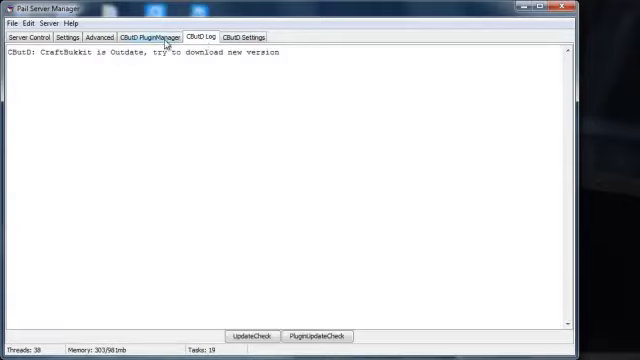
{"action": "left_click", "coordinate": [64, 36]}
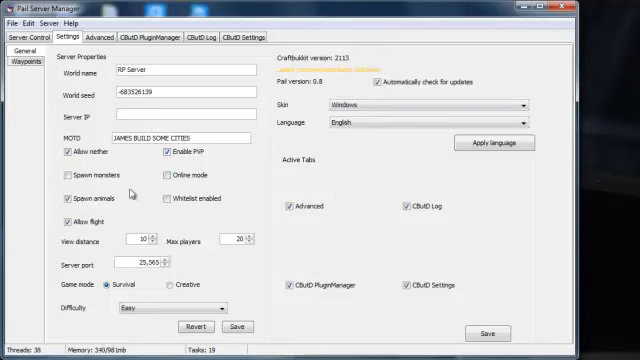
Step: Check Server Control and CBukkit Settings, finishing on the installed plugins list
{"action": "left_click", "coordinate": [18, 62]}
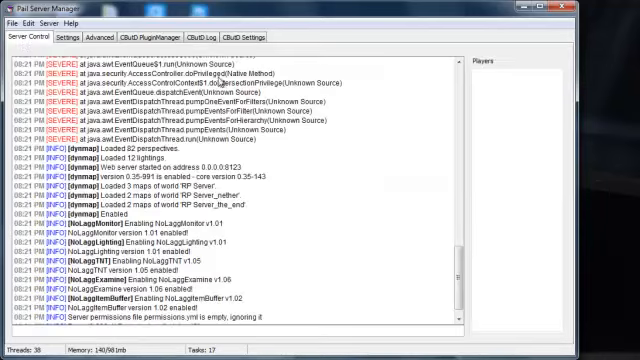
{"action": "left_click", "coordinate": [130, 38]}
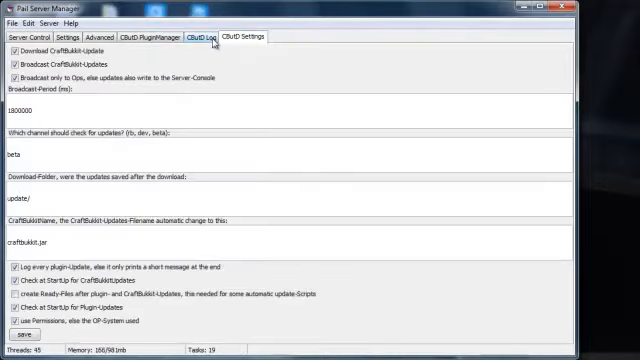
{"action": "left_click", "coordinate": [148, 38]}
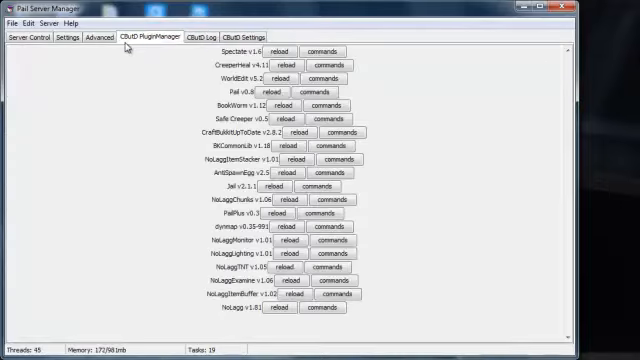
{"action": "left_click", "coordinate": [30, 40]}
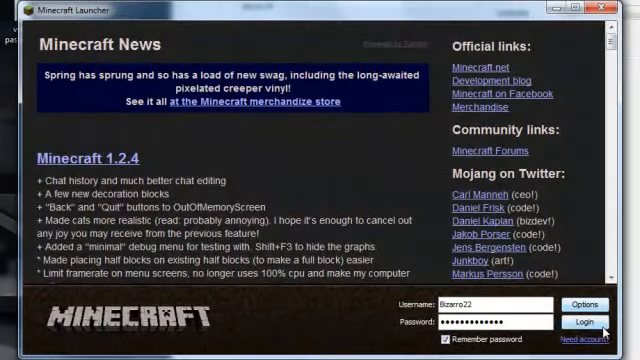
Step: Log in with the filled-in credentials to launch Minecraft
{"action": "left_click", "coordinate": [578, 322]}
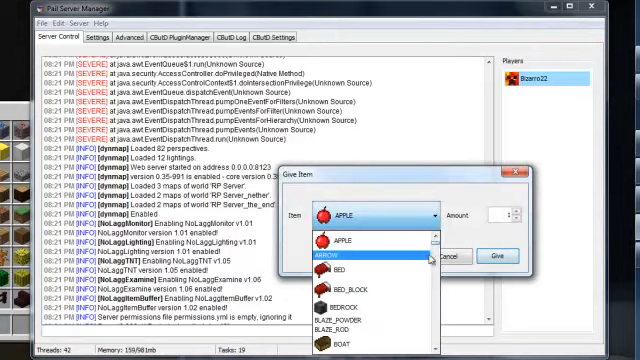
Step: Give the player 1000 GLOWING_REDSTONE_ORE from the Give Item dialog
{"action": "scroll", "scroll_direction": "down", "scroll_amount": 3}
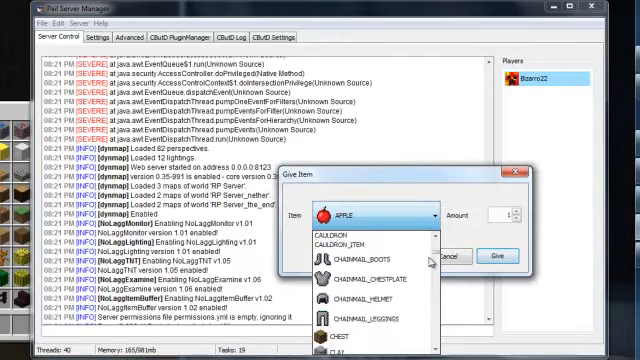
{"action": "scroll", "scroll_direction": "down", "scroll_amount": 3}
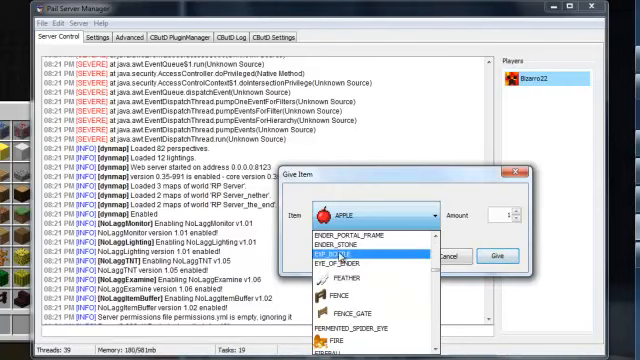
{"action": "scroll", "scroll_direction": "down", "scroll_amount": 3}
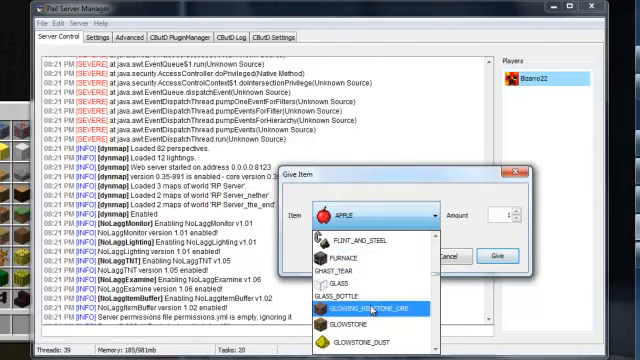
{"action": "left_click", "coordinate": [370, 312]}
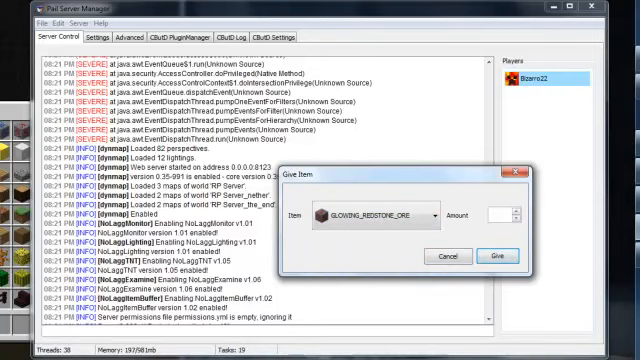
{"action": "type", "text": "1000"}
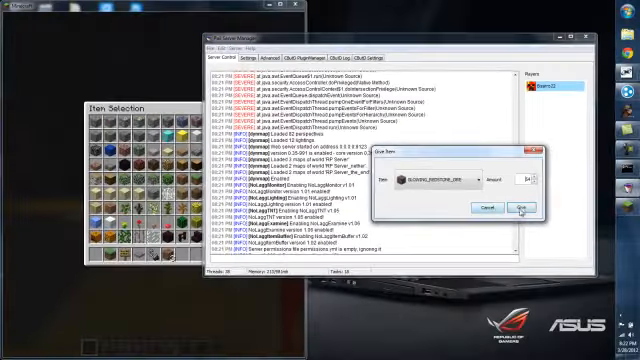
{"action": "left_click", "coordinate": [508, 206]}
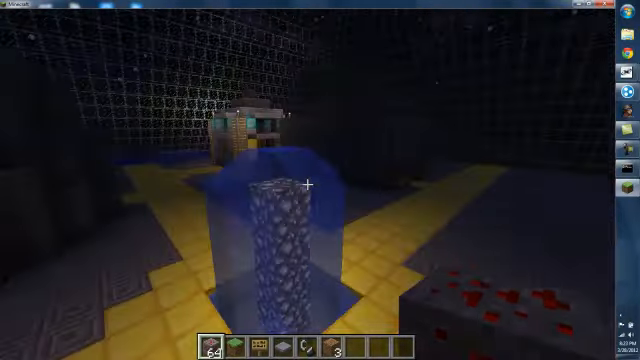
{"action": "mouse_move", "coordinate": [320, 180]}
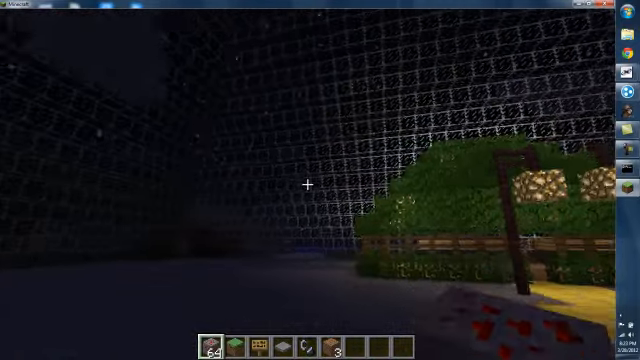
{"action": "mouse_move", "coordinate": [310, 184]}
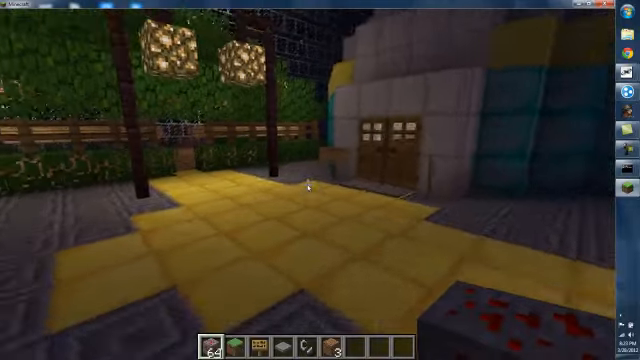
Step: Walk around the world, return from the game menu and submit a chat command
{"action": "key", "text": "Escape"}
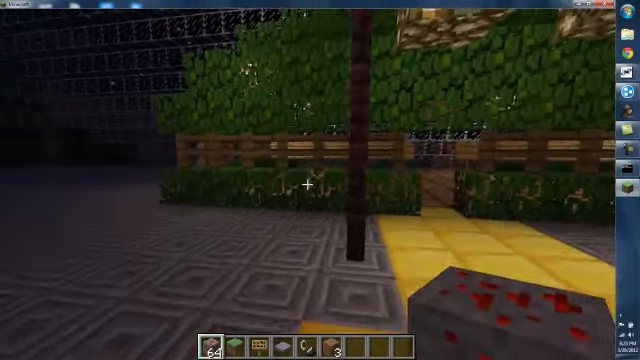
{"action": "key", "text": "Escape"}
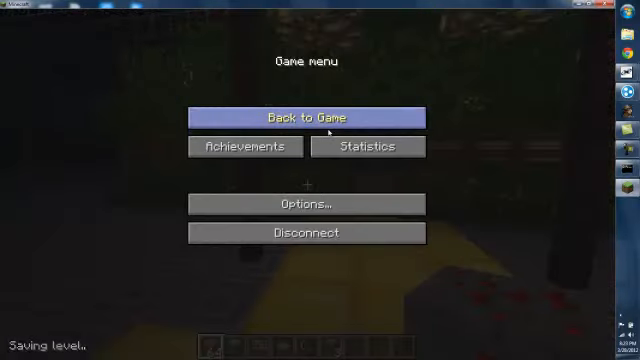
{"action": "left_click", "coordinate": [308, 116]}
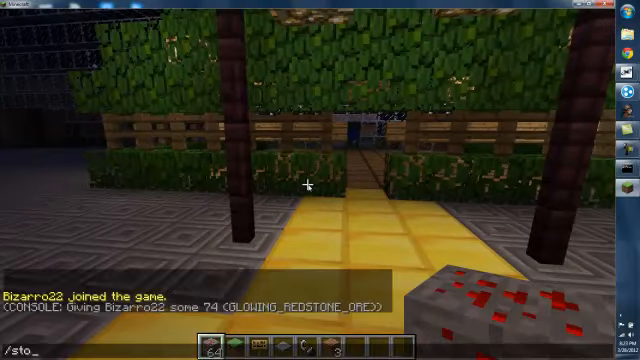
{"action": "key", "text": "Return"}
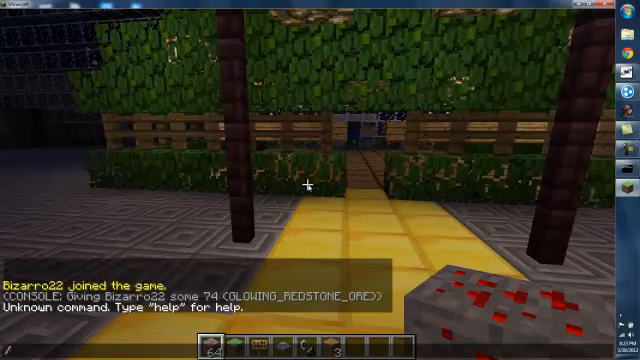